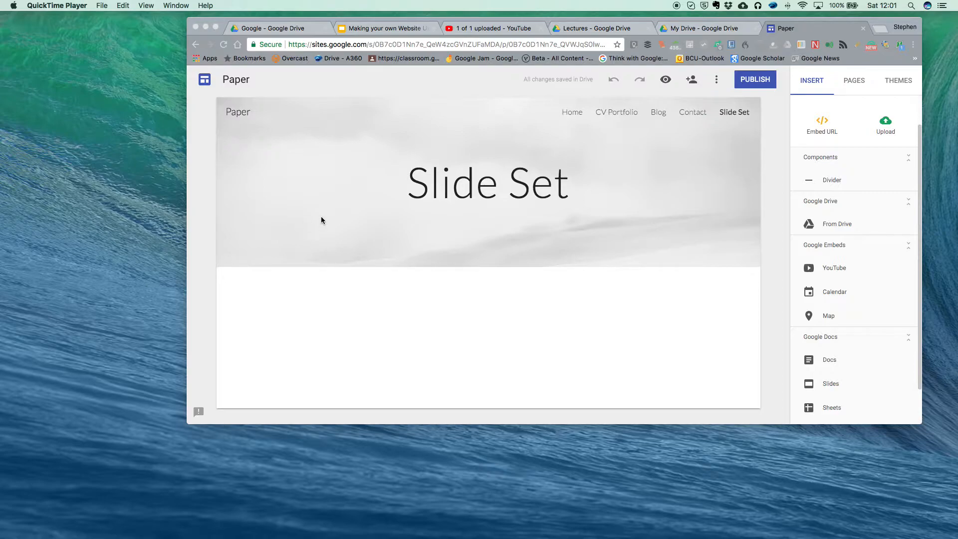
mouse_move(309, 97)
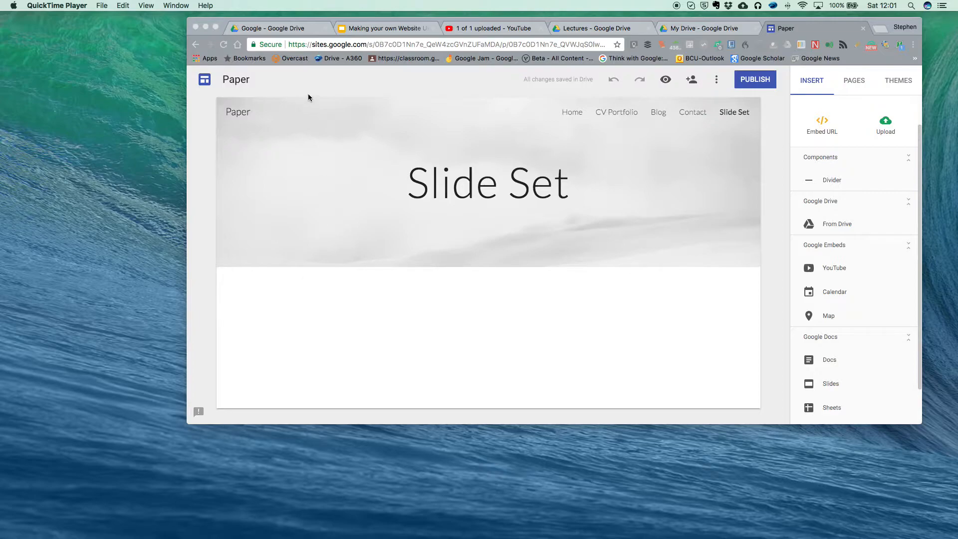
mouse_move(349, 191)
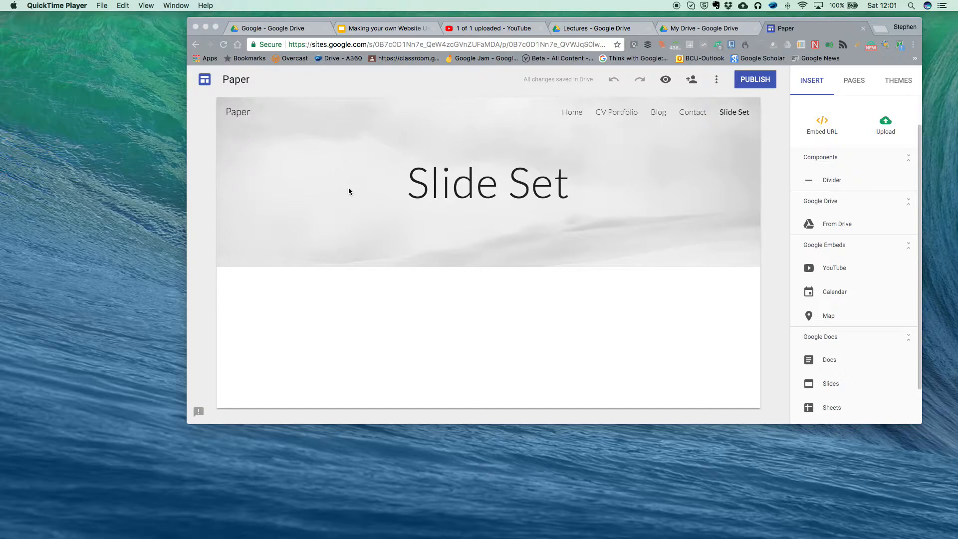
mouse_move(353, 295)
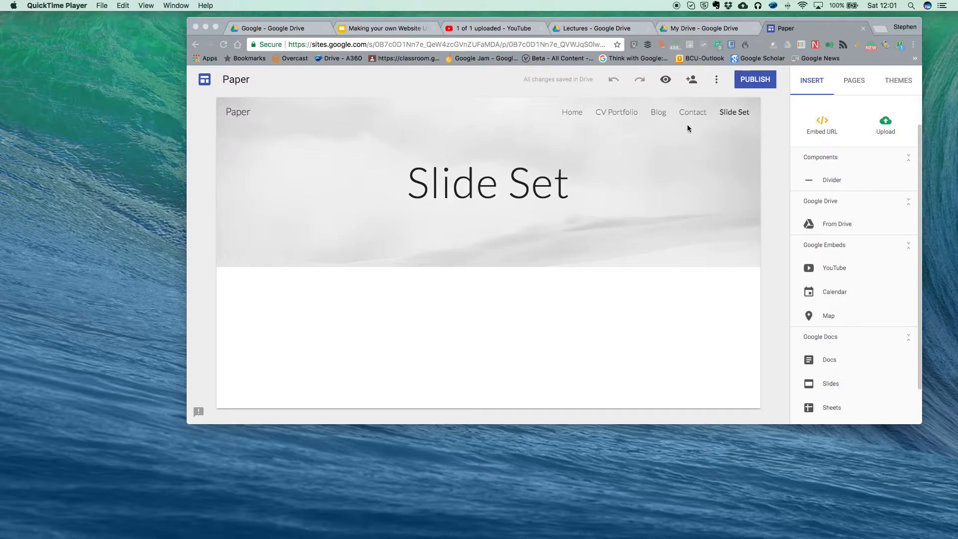
mouse_move(864, 160)
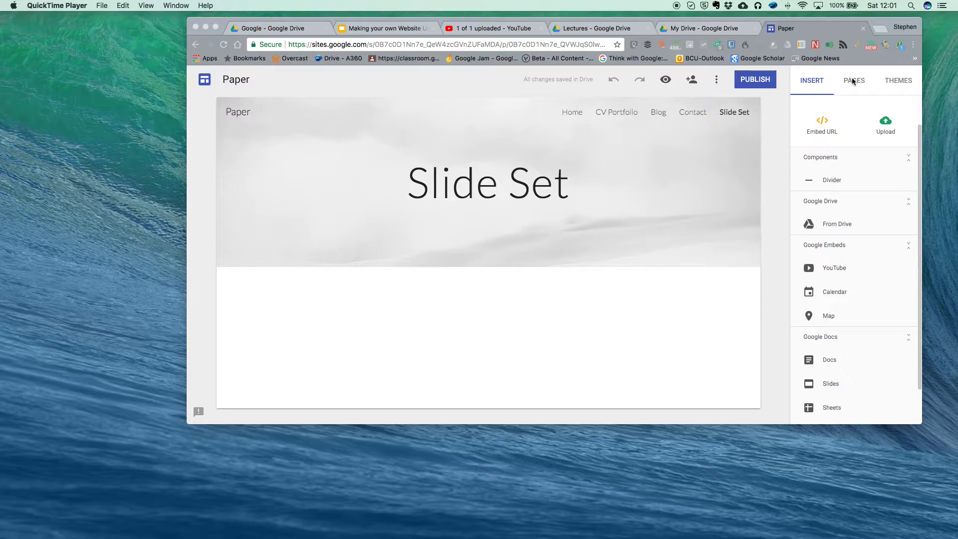
- Show the Paper site's page list: Home, CV Portfolio, Blog, Contact, Slide Set
left_click(854, 80)
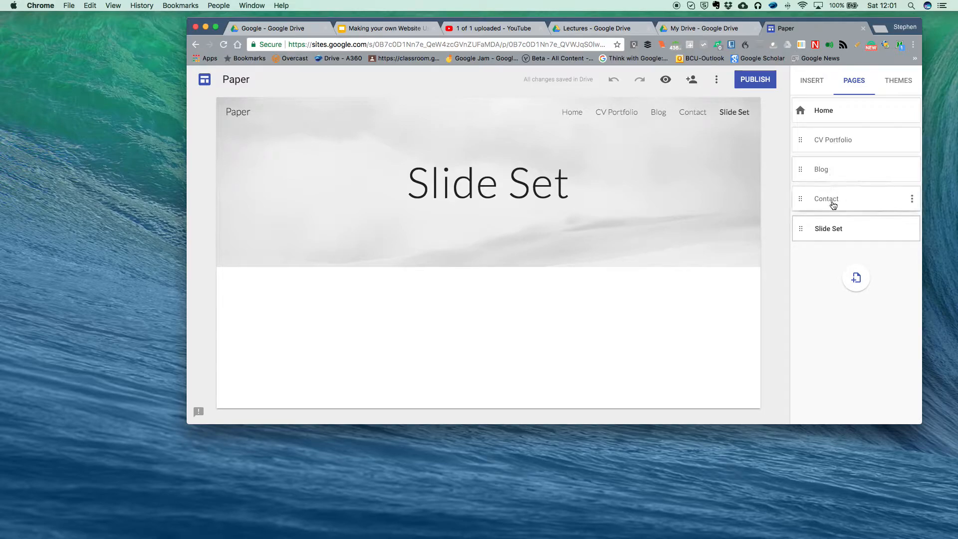
mouse_move(849, 235)
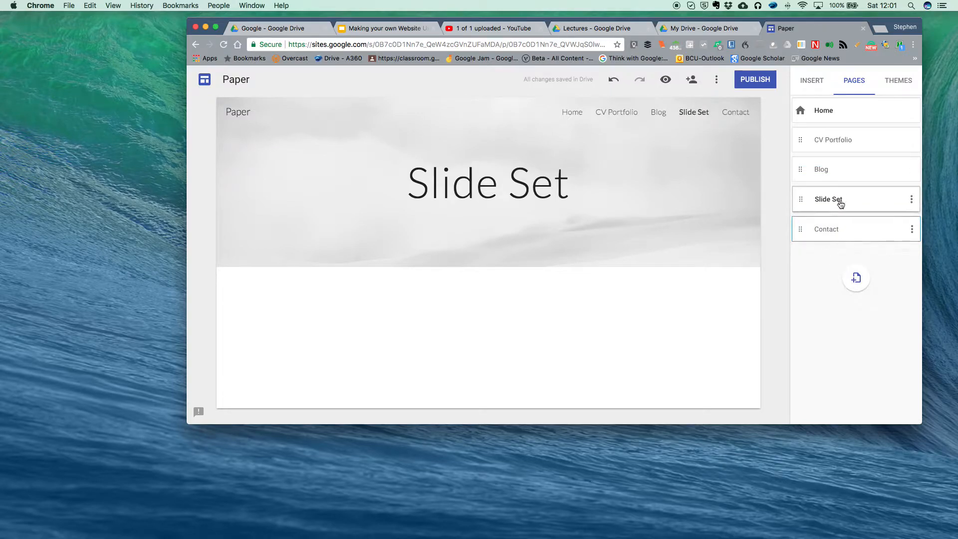
mouse_move(857, 278)
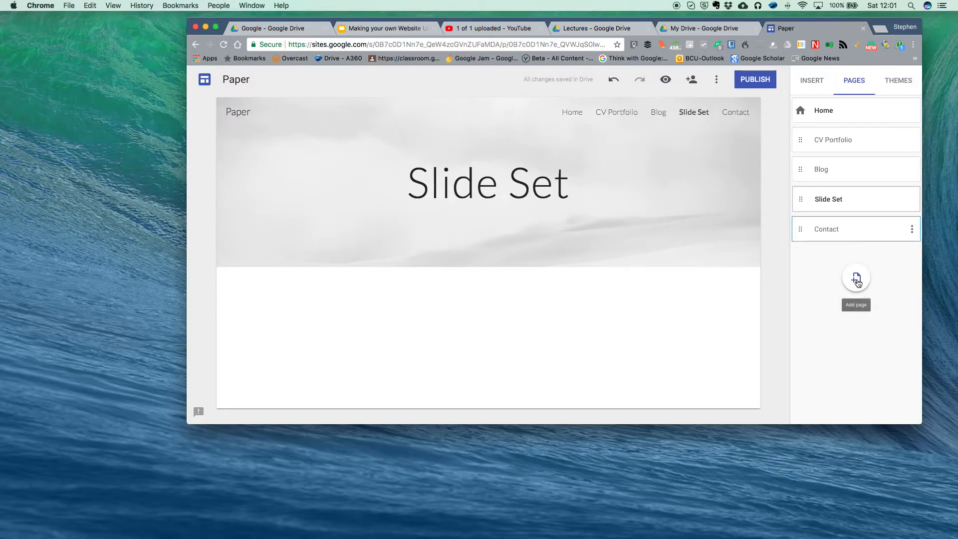
- Create a new page and rename it from Untitled to 'Collection'
left_click(856, 278)
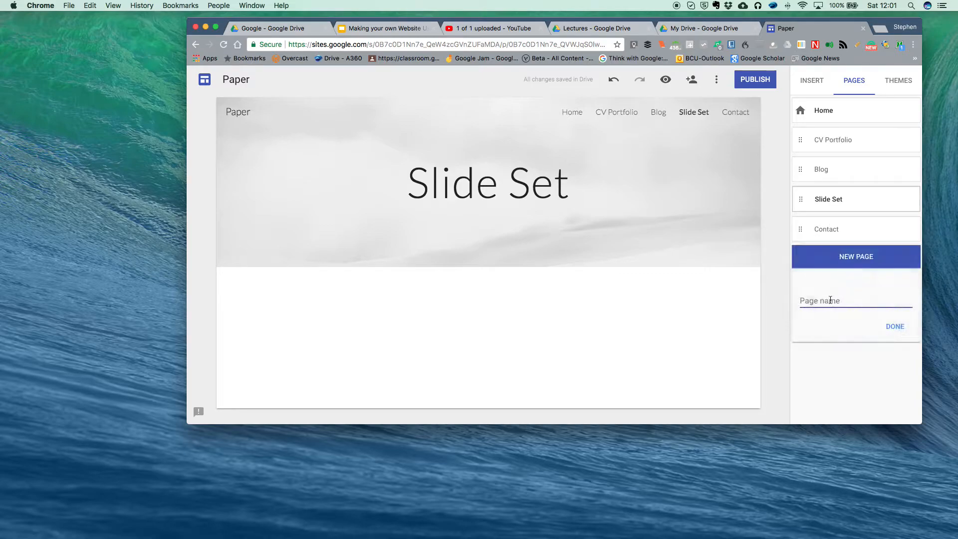
left_click(895, 326)
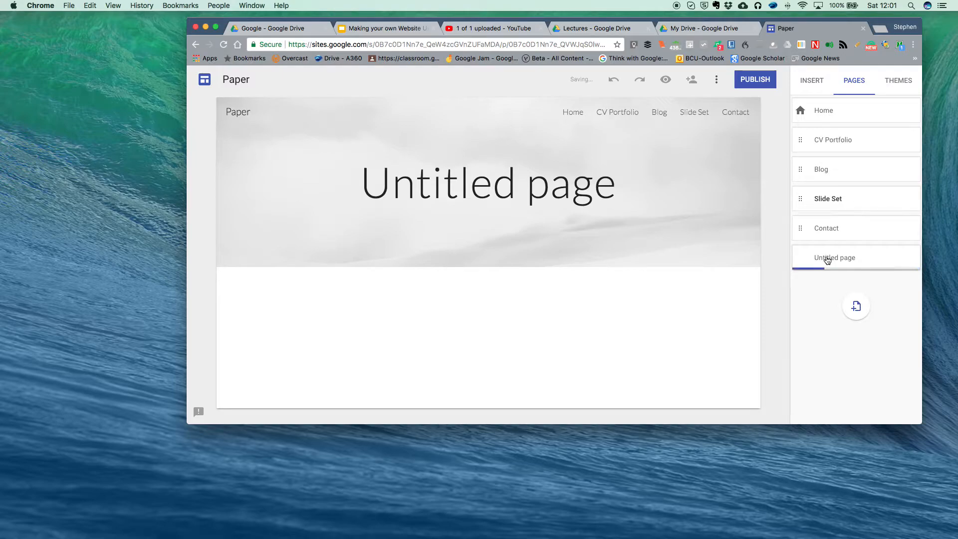
left_click(836, 257)
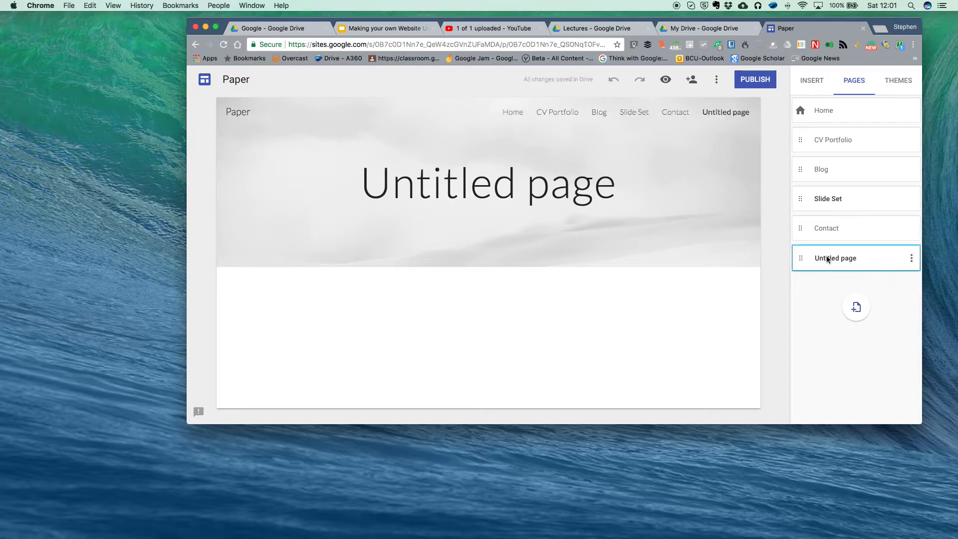
right_click(828, 257)
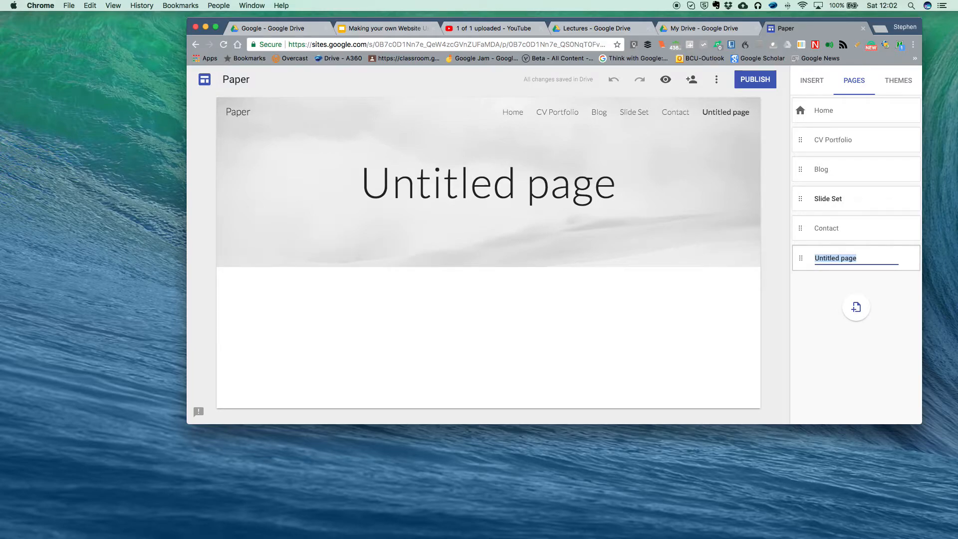
type("Collection")
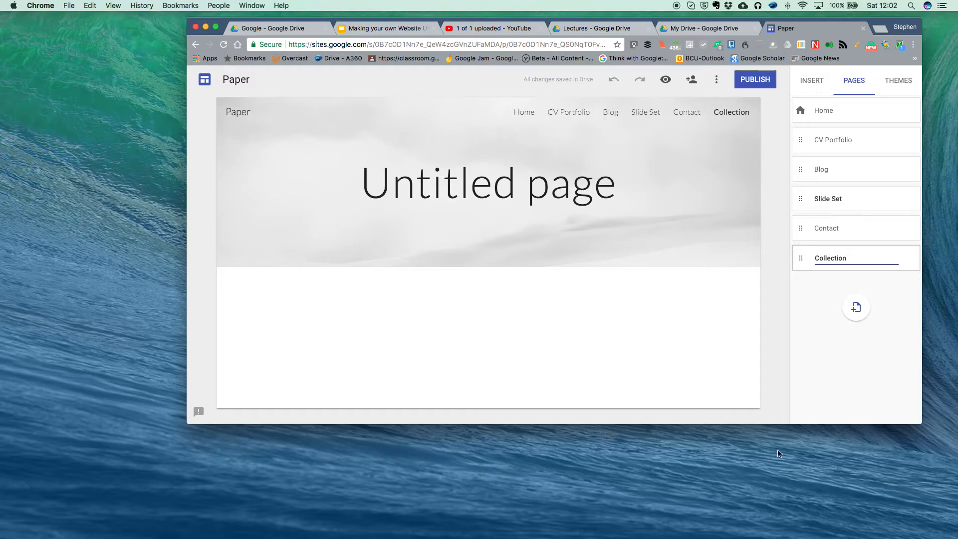
left_click(831, 258)
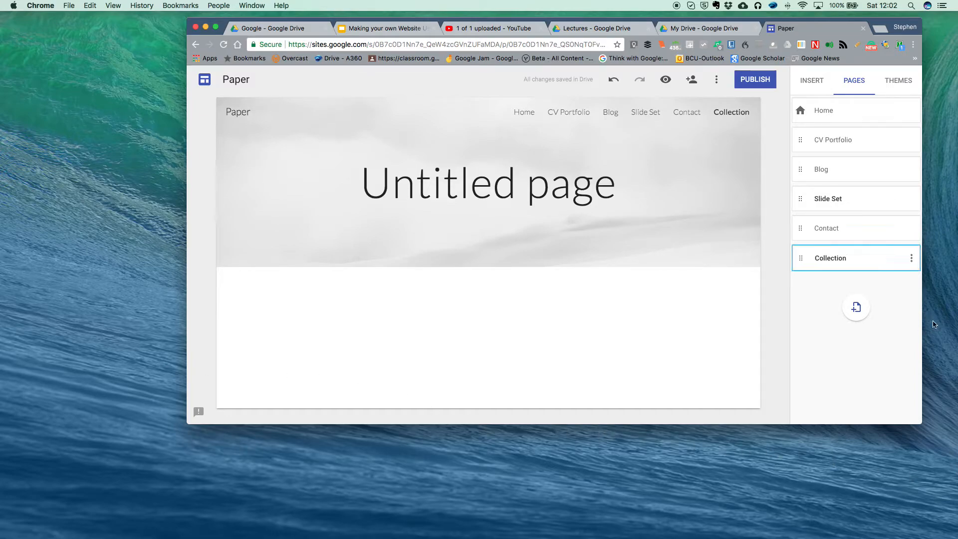
mouse_move(828, 176)
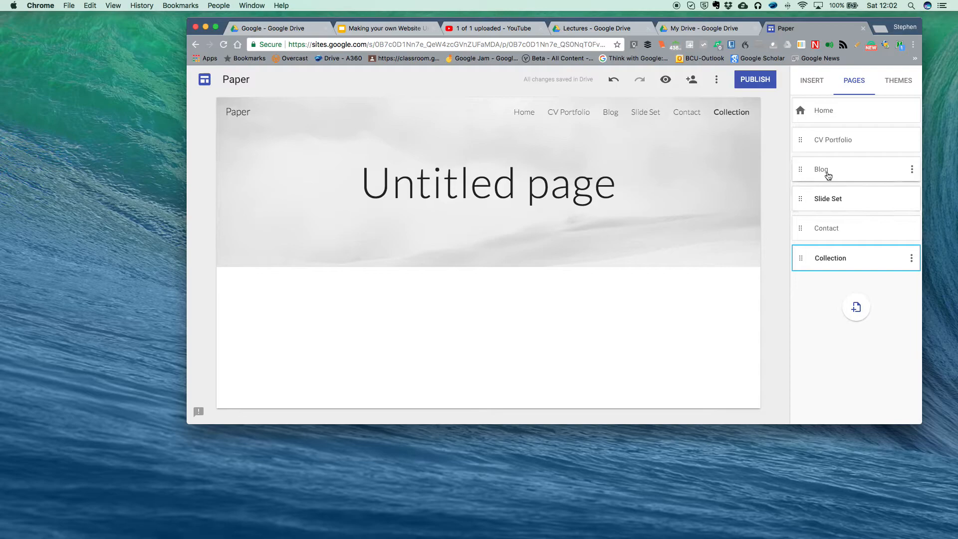
- Move Blog below Contact and check the header's Blog dropdown listing Collection
left_click_drag(822, 170, 826, 180)
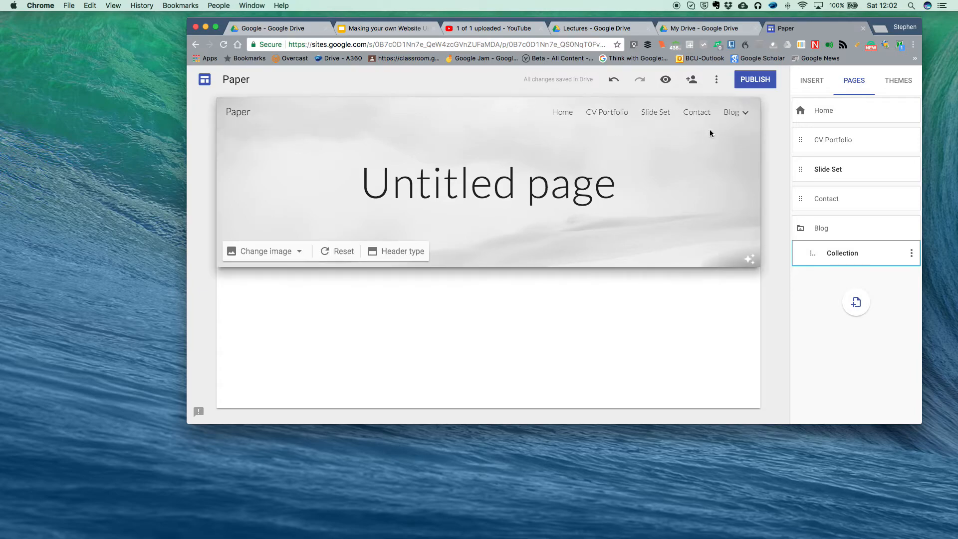
mouse_move(692, 171)
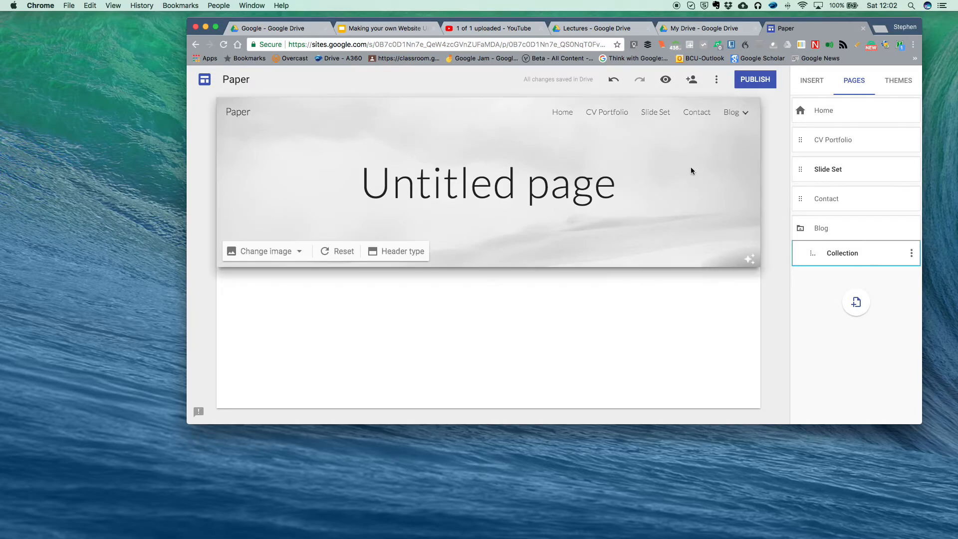
left_click(746, 114)
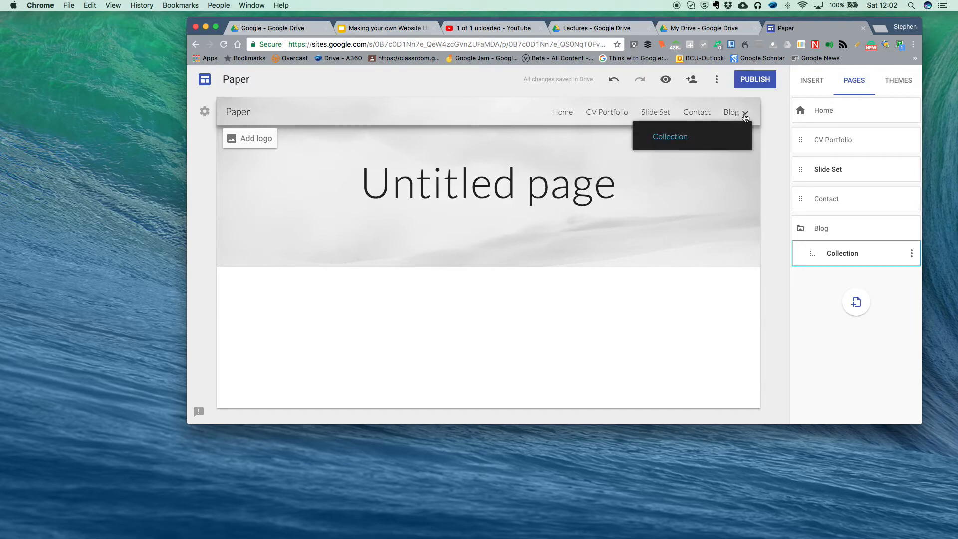
left_click(746, 113)
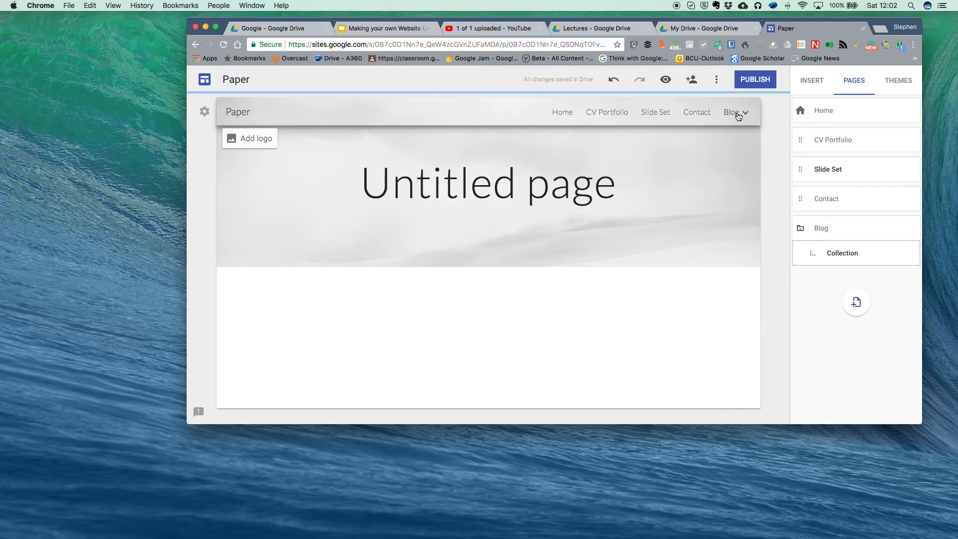
mouse_move(665, 80)
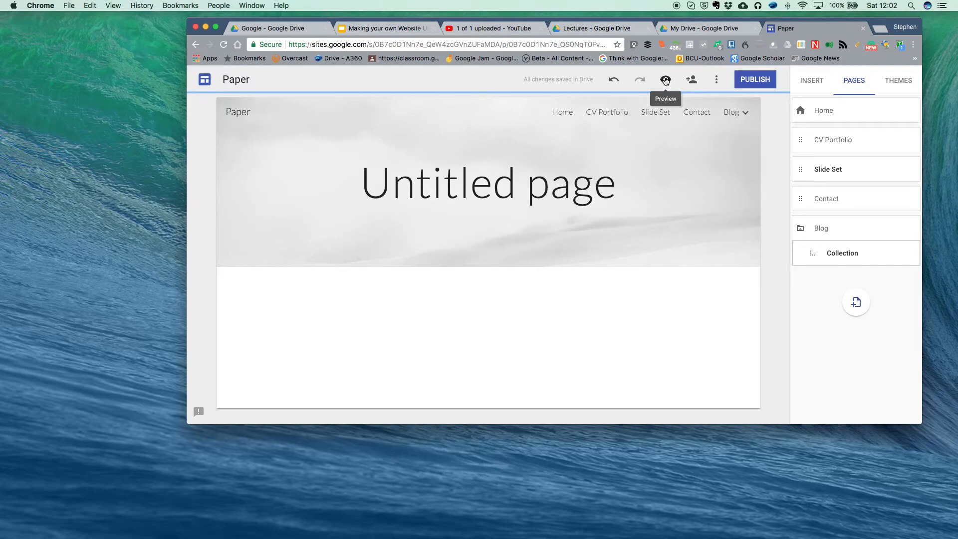
left_click(665, 80)
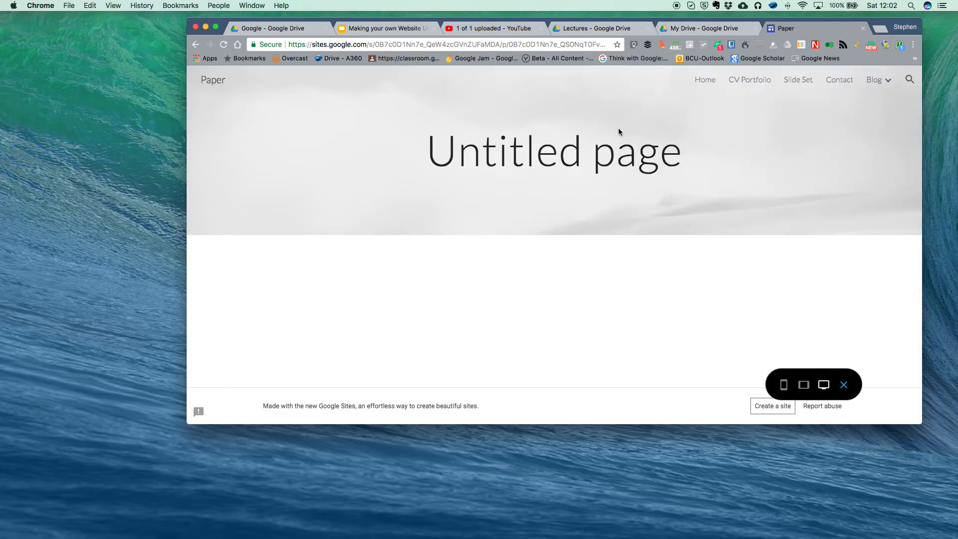
left_click(875, 79)
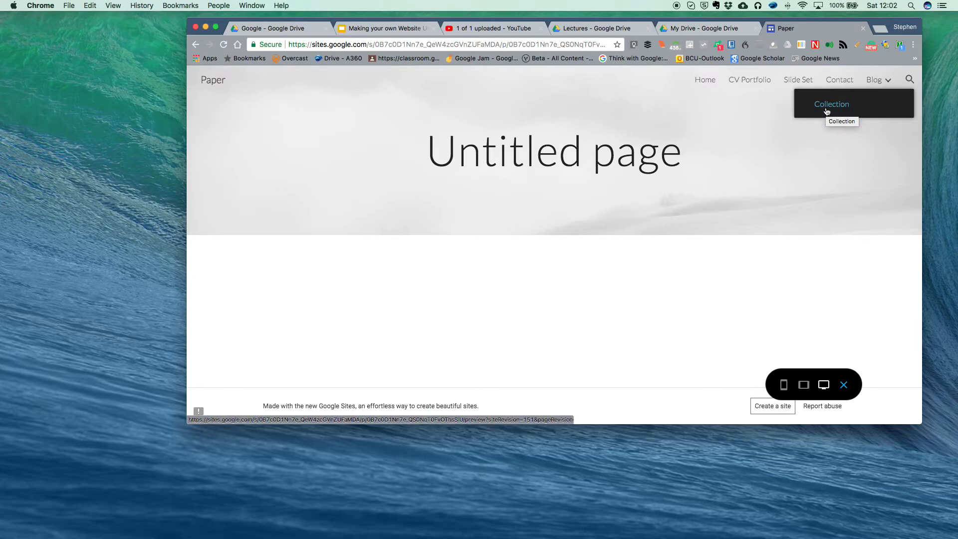
mouse_move(858, 95)
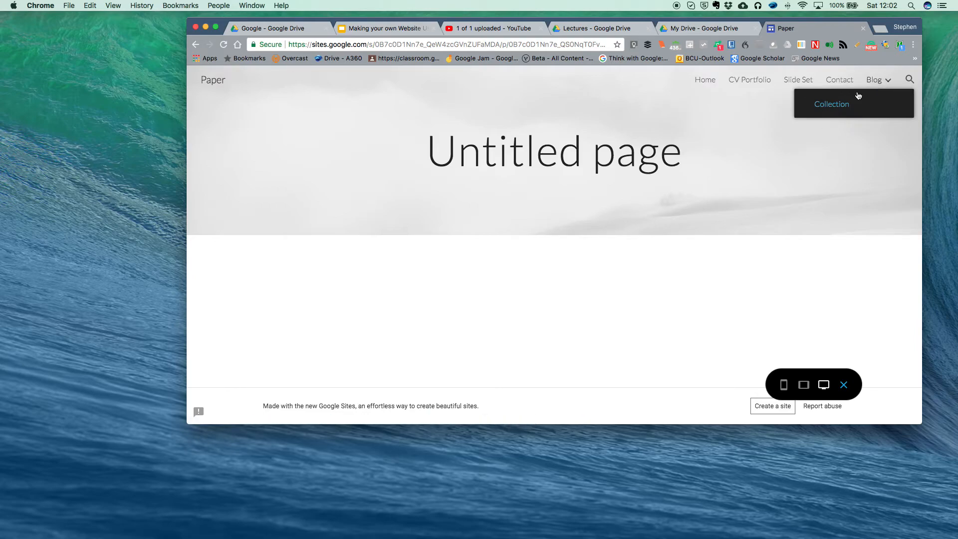
mouse_move(824, 385)
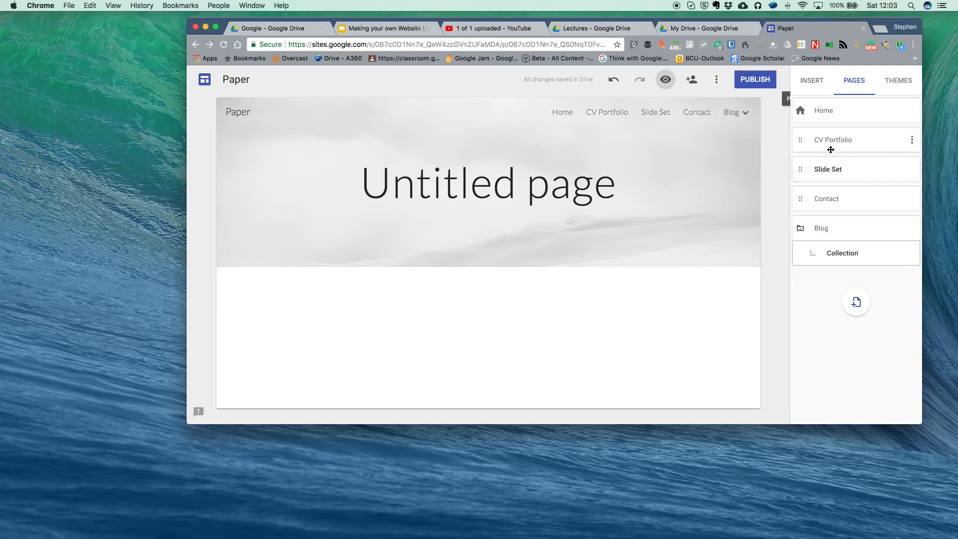
mouse_move(523, 281)
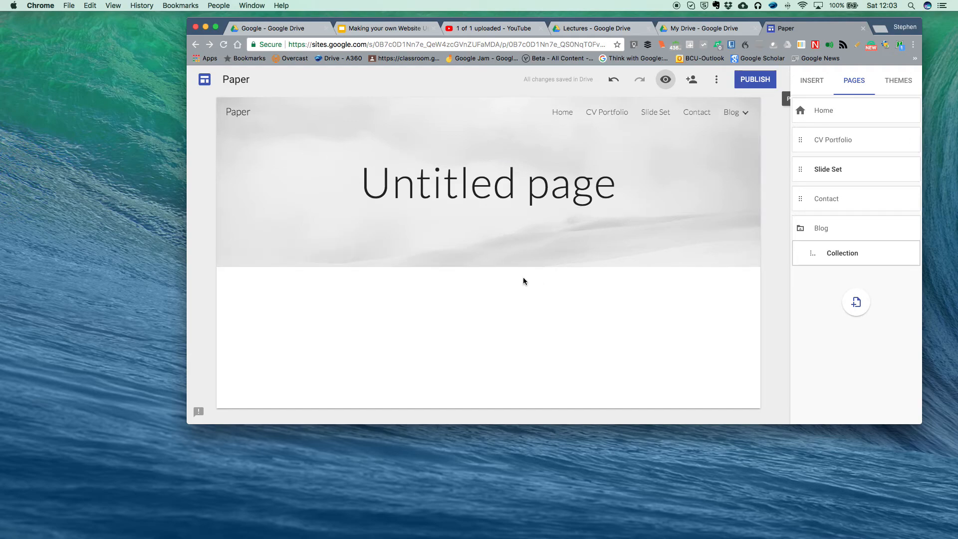
mouse_move(534, 291)
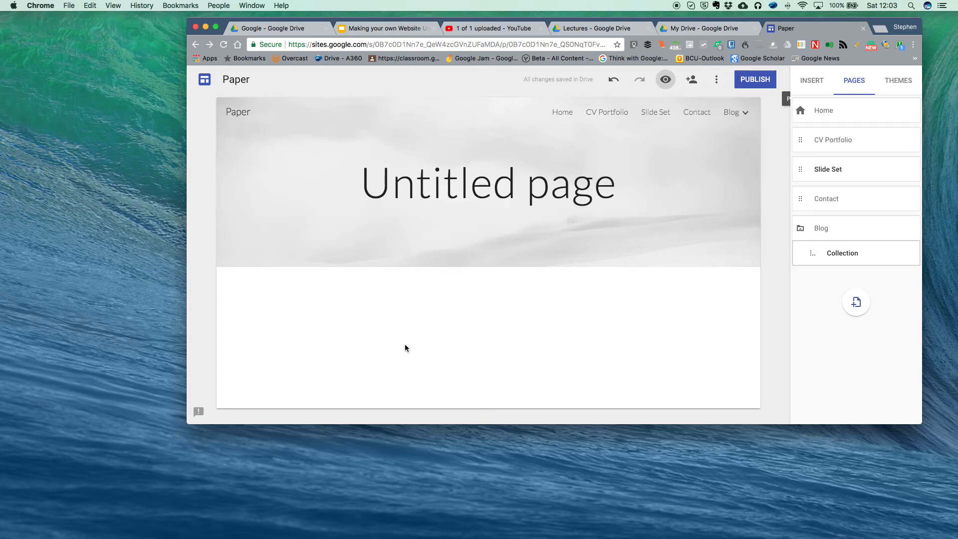
left_click(487, 183)
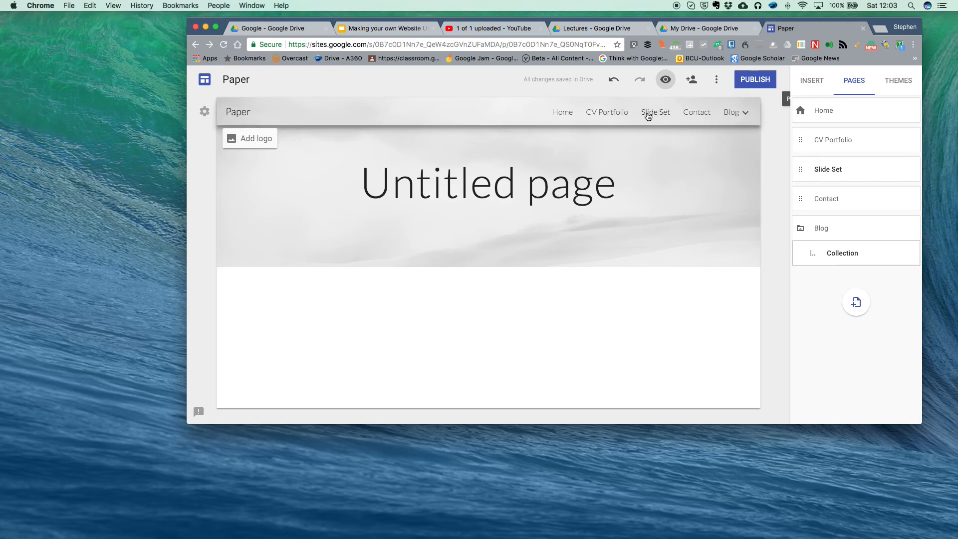
mouse_move(561, 113)
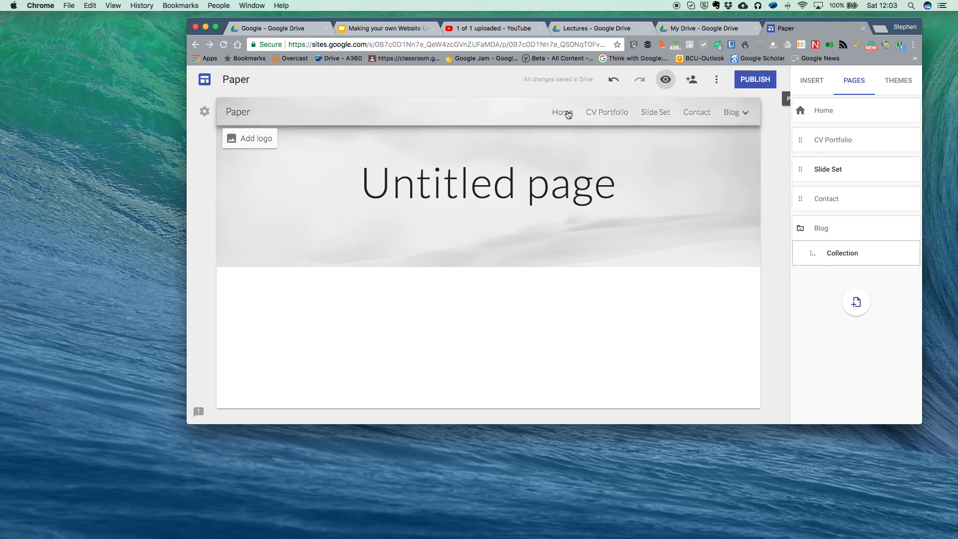
mouse_move(660, 125)
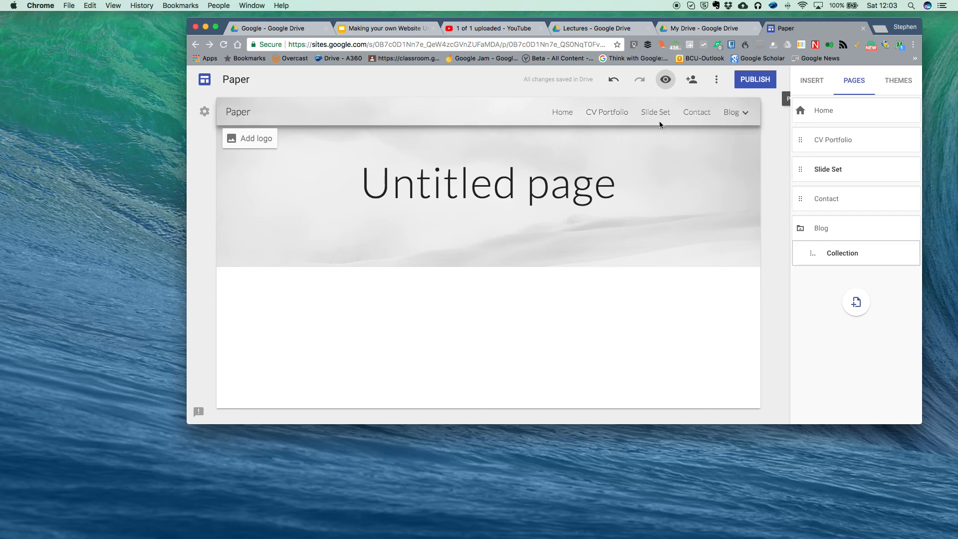
mouse_move(683, 115)
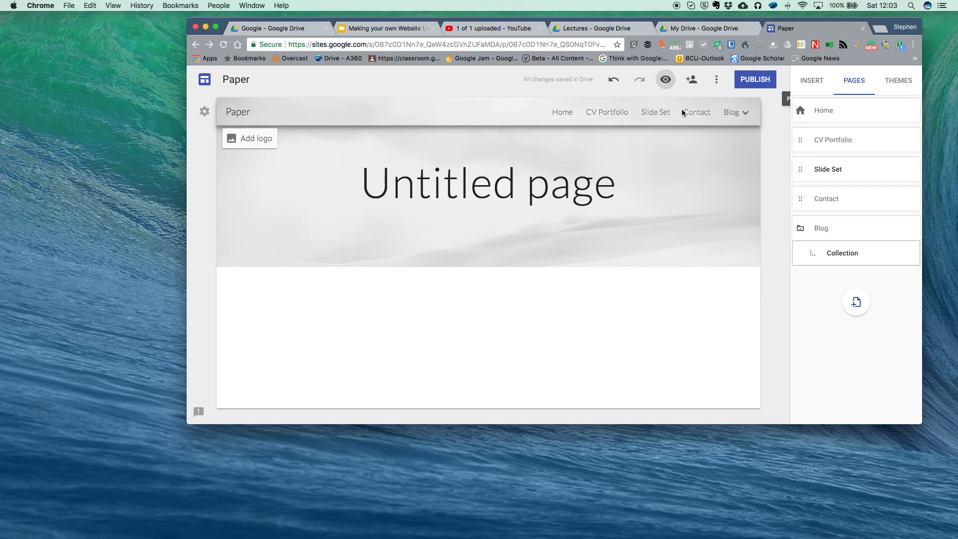